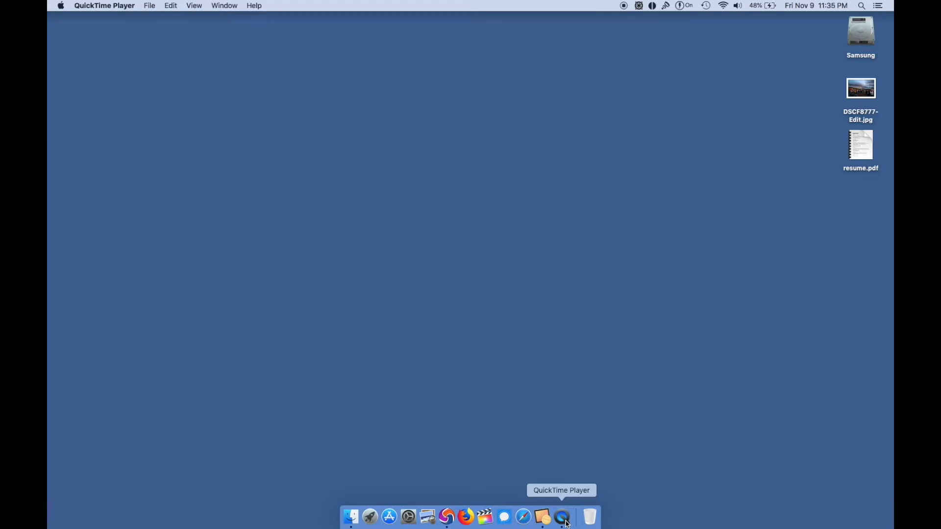
{"action": "mouse_move", "coordinate": [465, 515]}
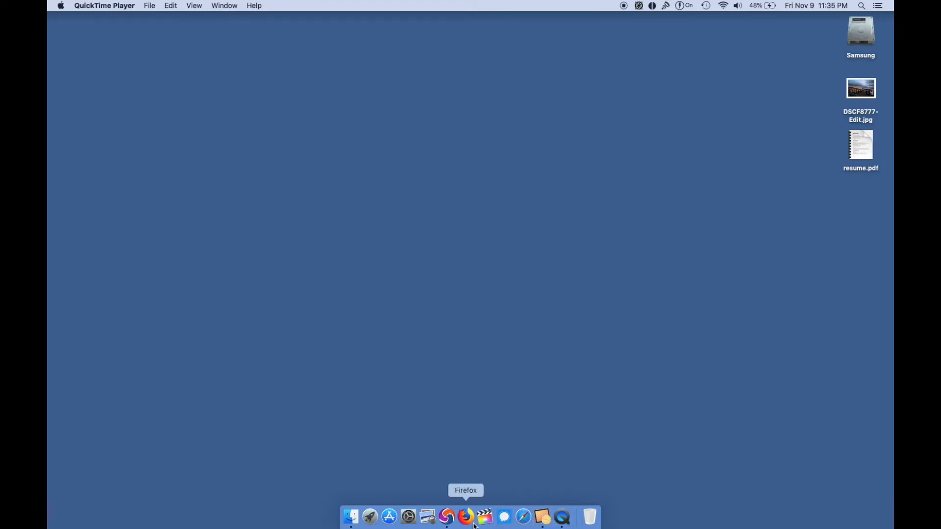
- Bring Chrome forward and switch to the 'Macbook Pro 2011 GPU Defect' Gist tab
{"action": "left_click", "coordinate": [466, 516]}
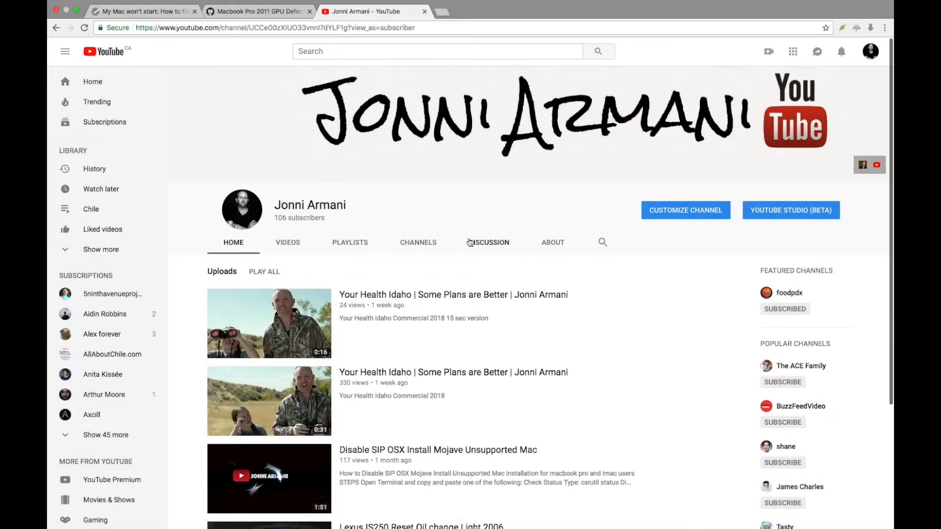
{"action": "left_click", "coordinate": [258, 10]}
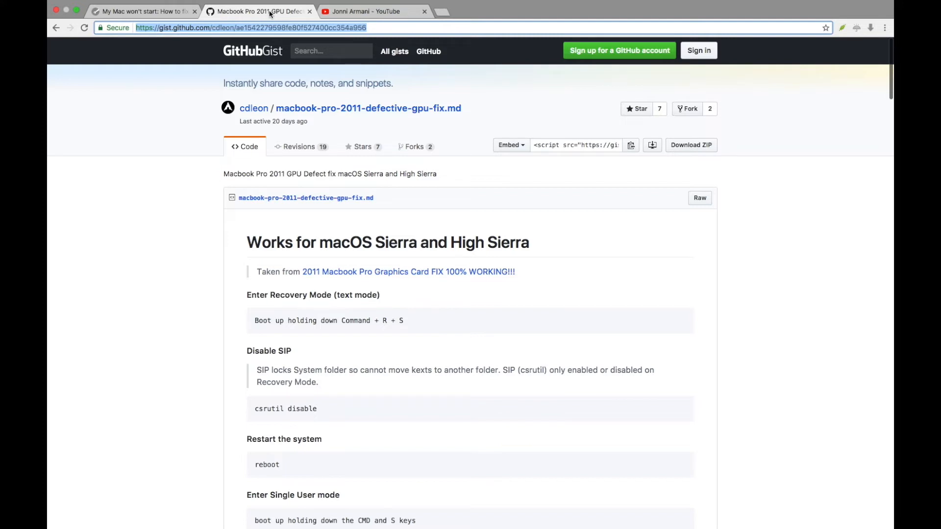
{"action": "mouse_move", "coordinate": [433, 189]}
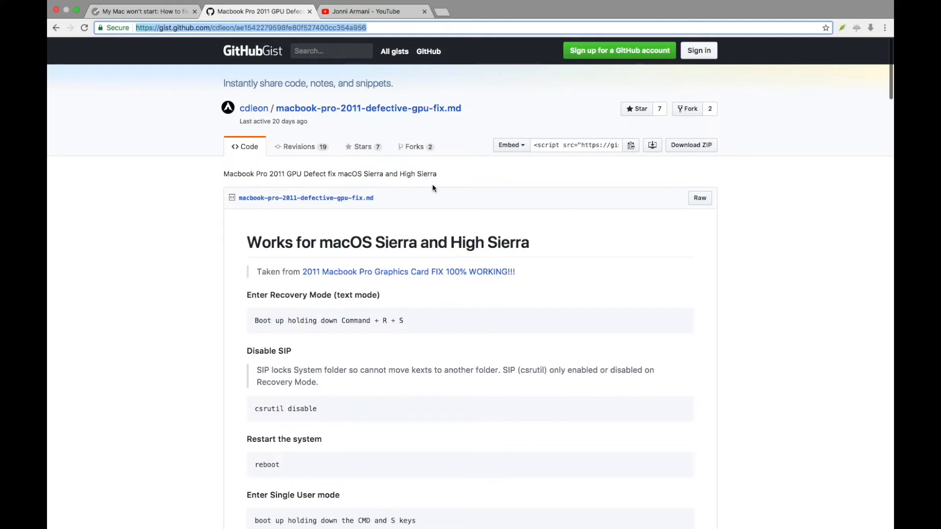
{"action": "mouse_move", "coordinate": [452, 342]}
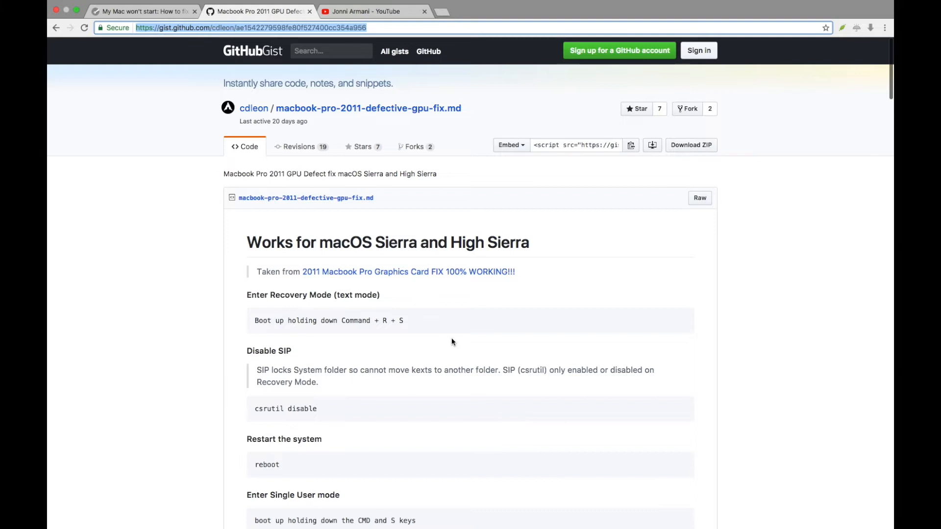
- Scroll through the GPU fix commands, past the final restart step, into the reader comments
{"action": "scroll", "scroll_direction": "down", "scroll_amount": 3}
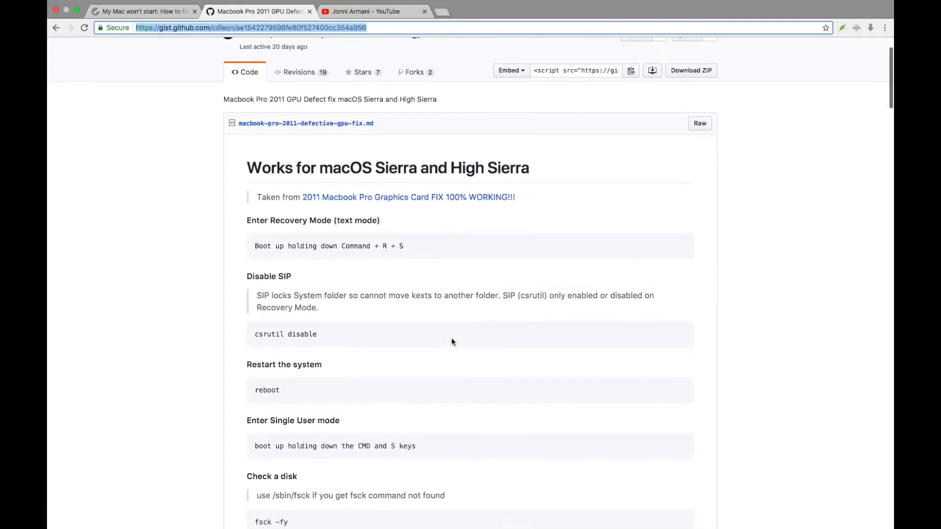
{"action": "scroll", "scroll_direction": "down", "scroll_amount": 3}
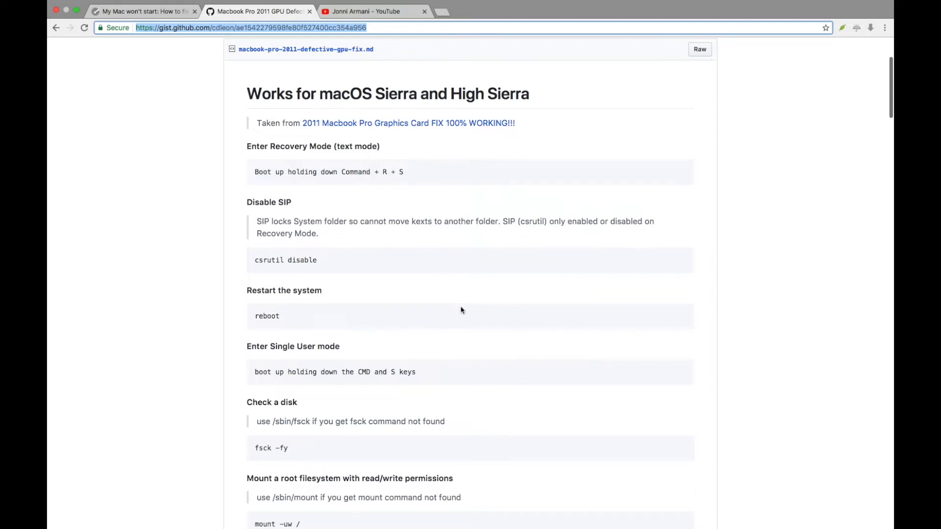
{"action": "scroll", "scroll_direction": "down", "scroll_amount": 3}
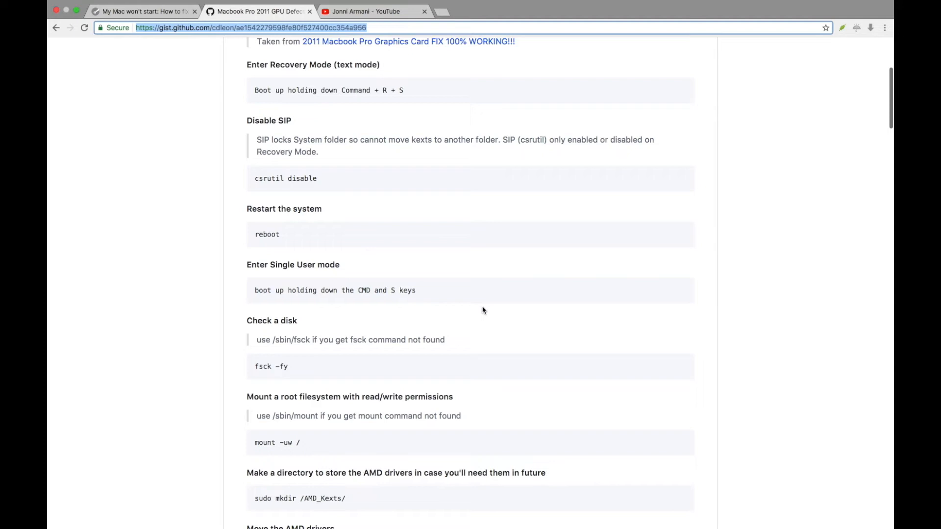
{"action": "mouse_move", "coordinate": [306, 273]}
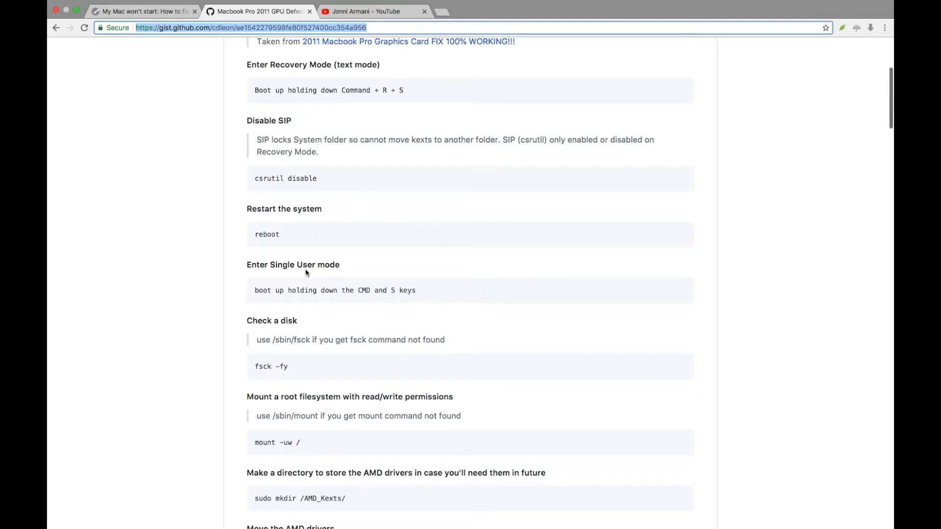
{"action": "scroll", "scroll_direction": "down", "scroll_amount": 3}
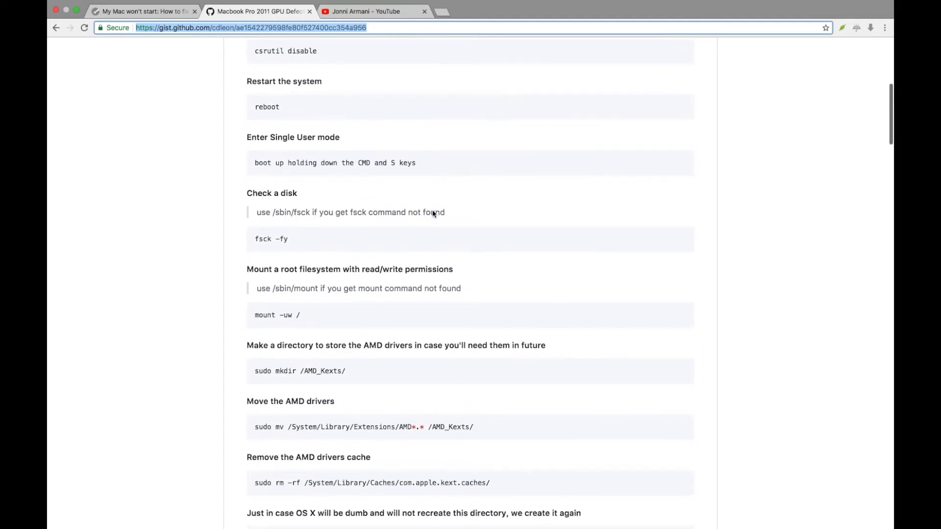
{"action": "scroll", "scroll_direction": "down", "scroll_amount": 3}
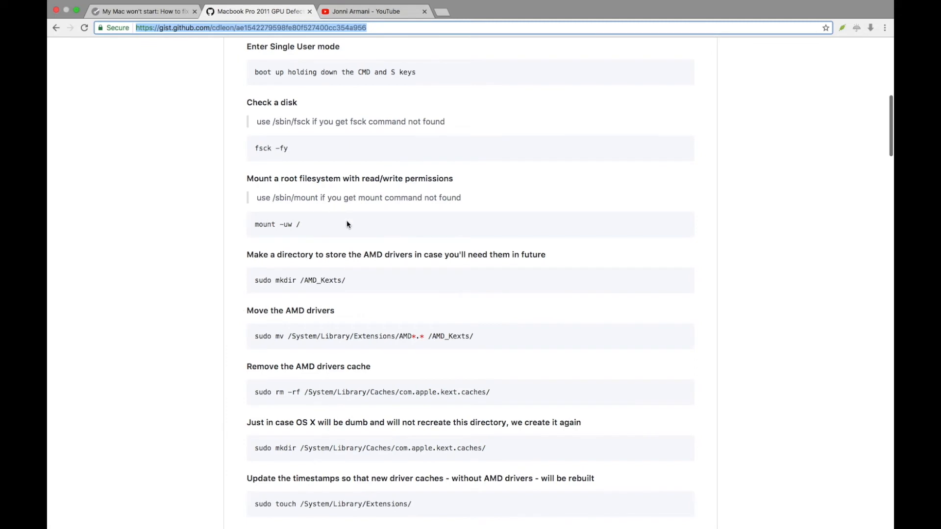
{"action": "scroll", "scroll_direction": "down", "scroll_amount": 3}
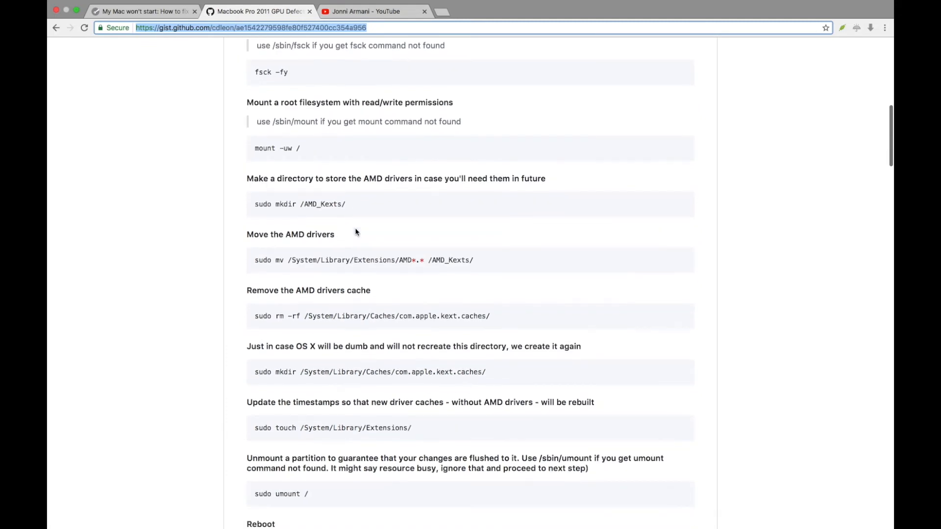
{"action": "scroll", "scroll_direction": "down", "scroll_amount": 3}
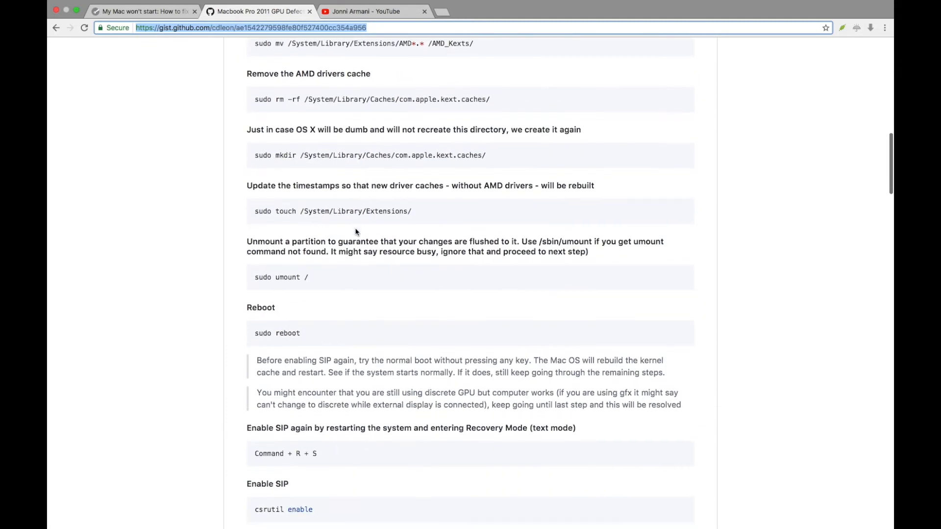
{"action": "scroll", "scroll_direction": "down", "scroll_amount": 3}
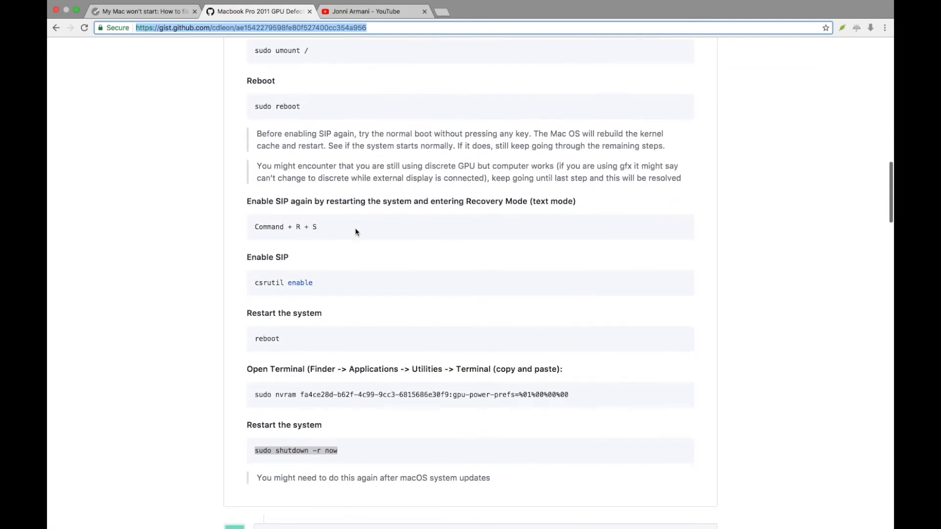
{"action": "scroll", "scroll_direction": "down", "scroll_amount": 3}
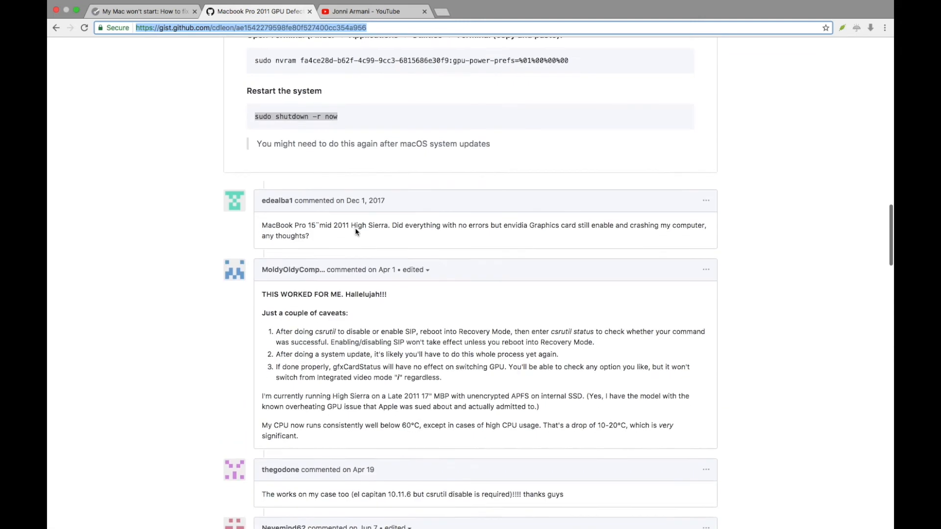
{"action": "scroll", "scroll_direction": "down", "scroll_amount": 3}
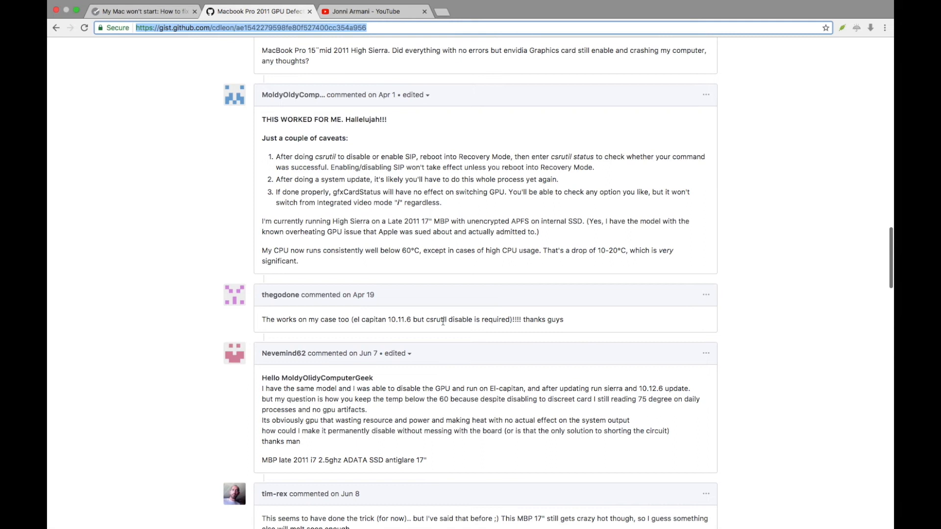
{"action": "mouse_move", "coordinate": [575, 326]}
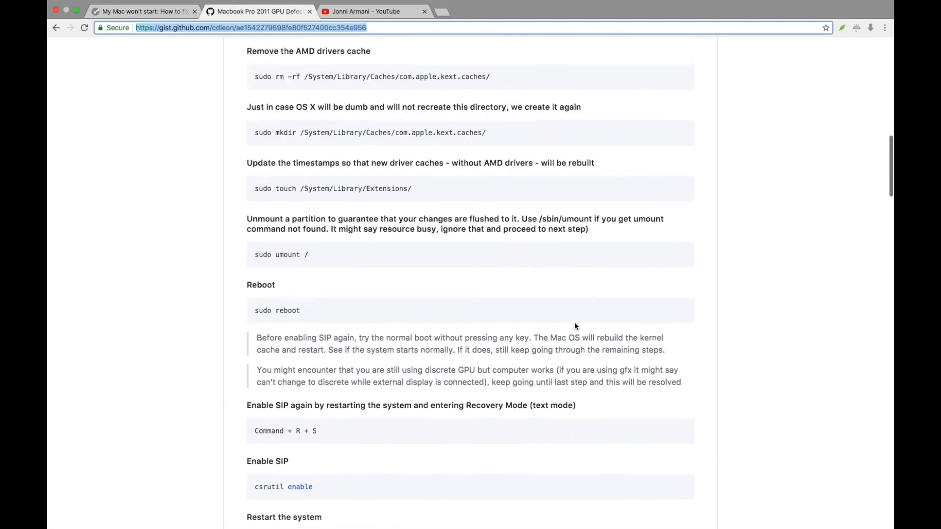
{"action": "scroll", "scroll_direction": "down", "scroll_amount": 3}
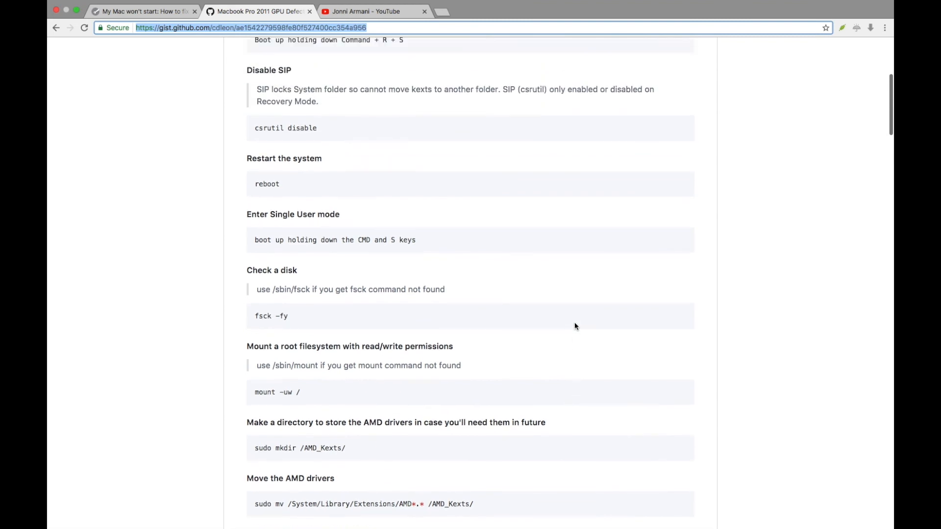